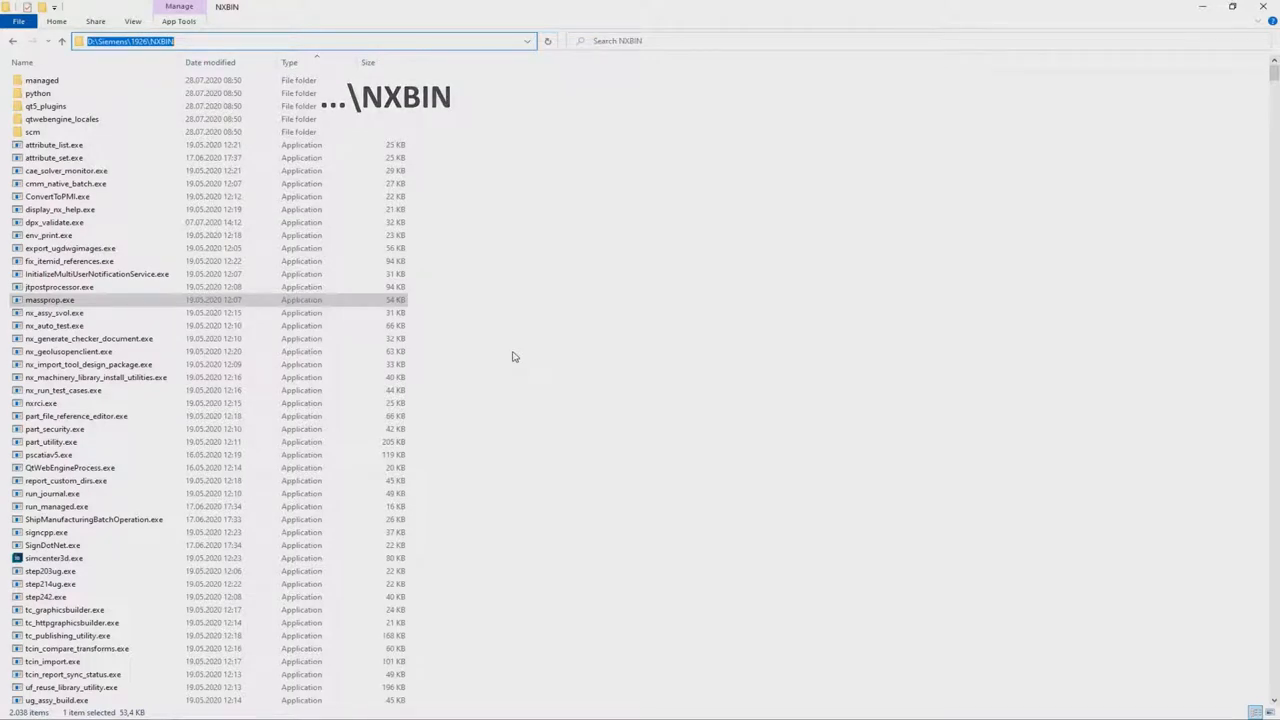
# Browse to the NXBIN folder to locate massprop.exe, heading toward D:\CAD_OOTB
pyautogui.click(133, 300)
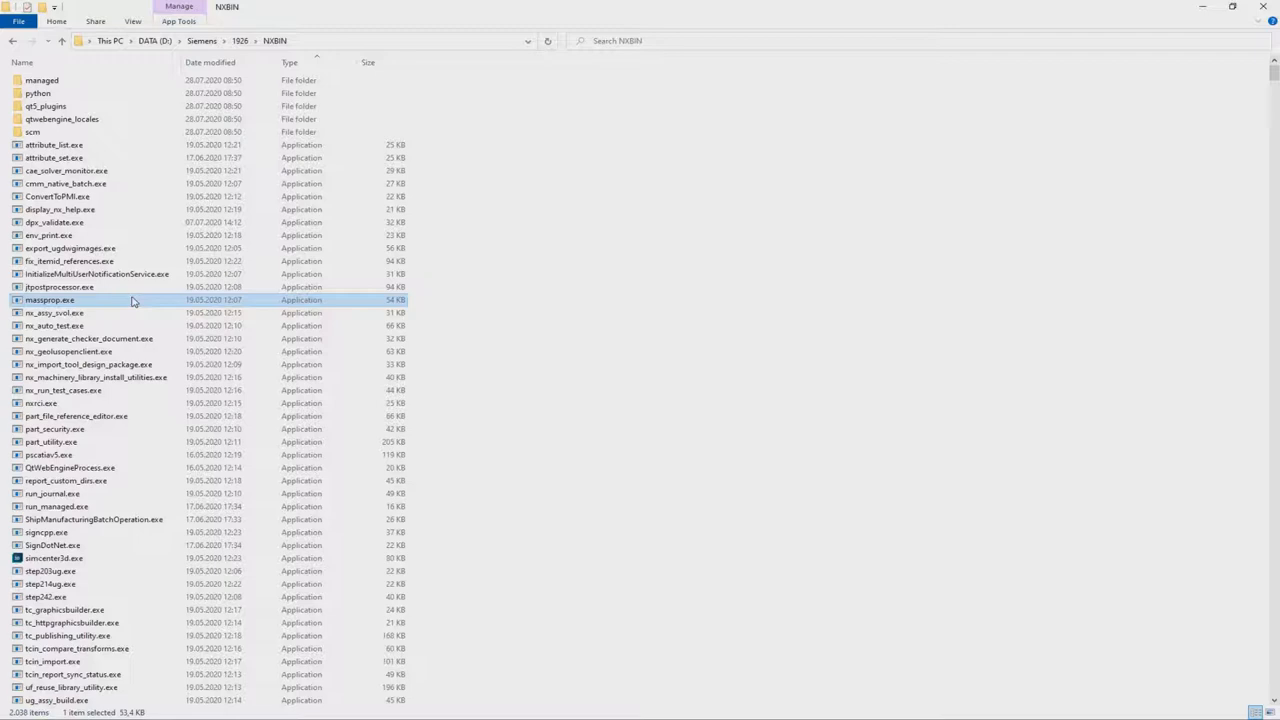
pyautogui.doubleClick(50, 300)
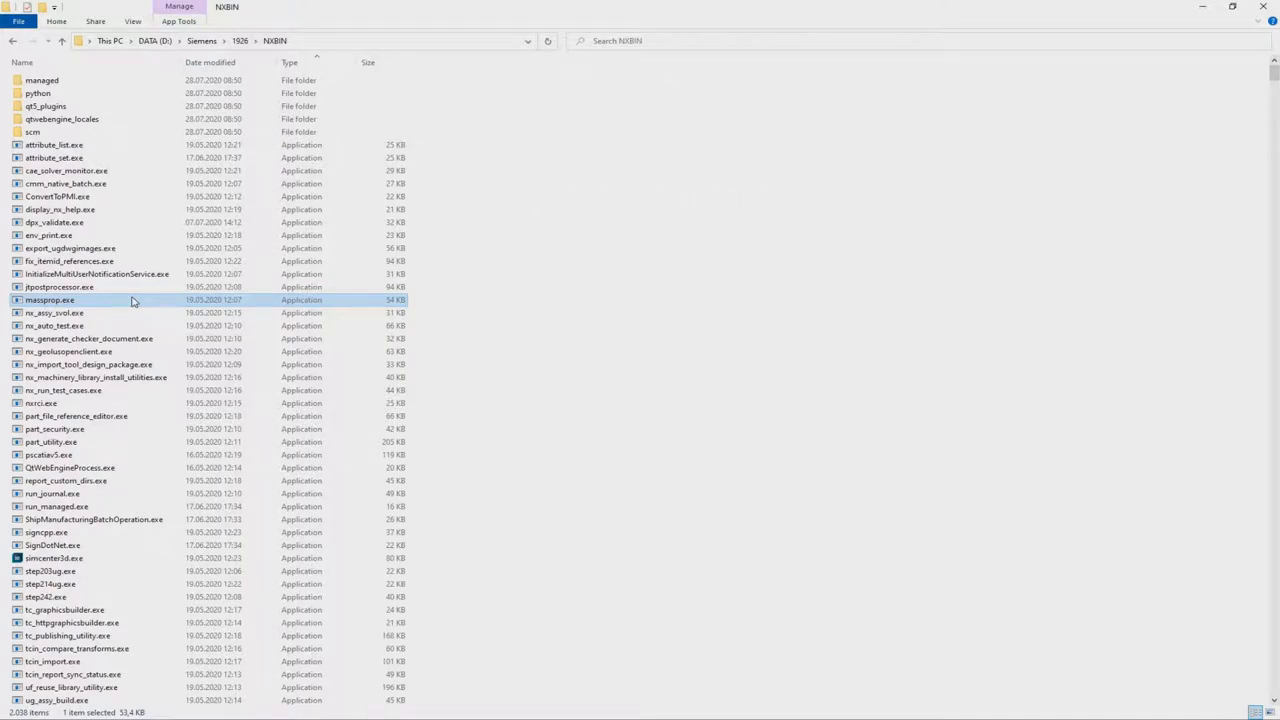
pyautogui.moveTo(100, 306)
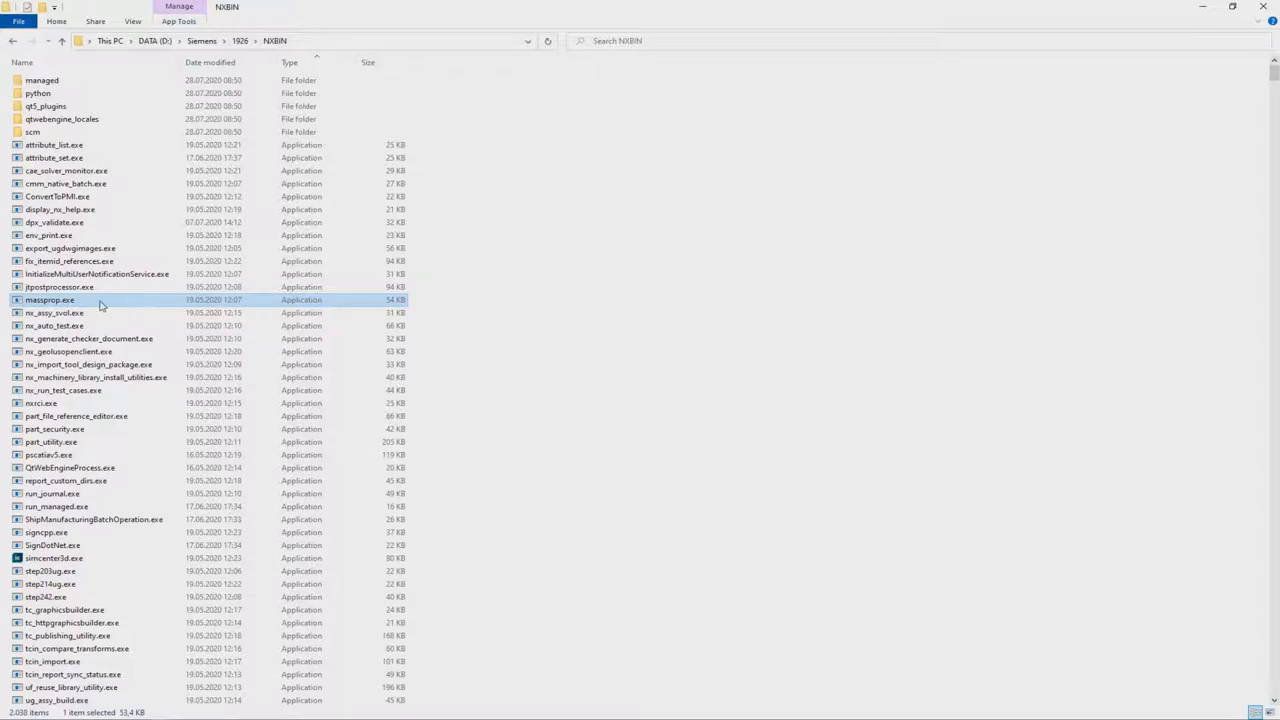
pyautogui.moveTo(100, 305)
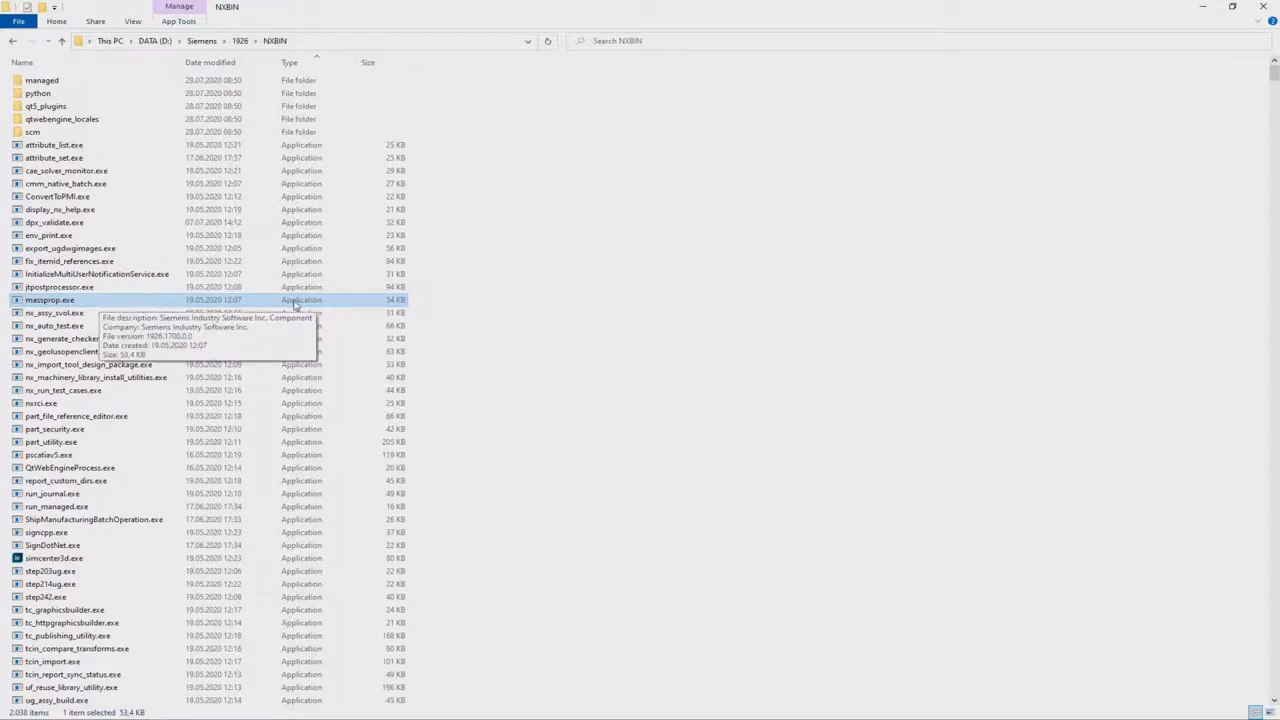
pyautogui.moveTo(484, 320)
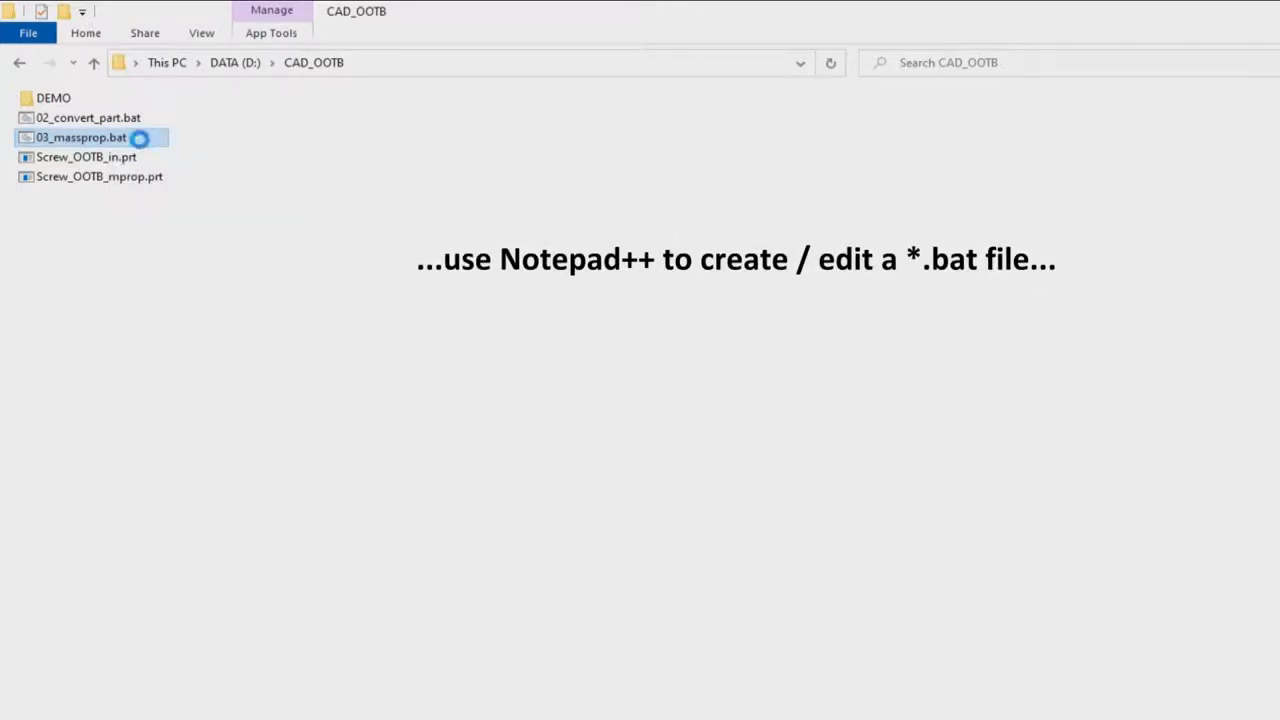
pyautogui.rightClick(80, 137)
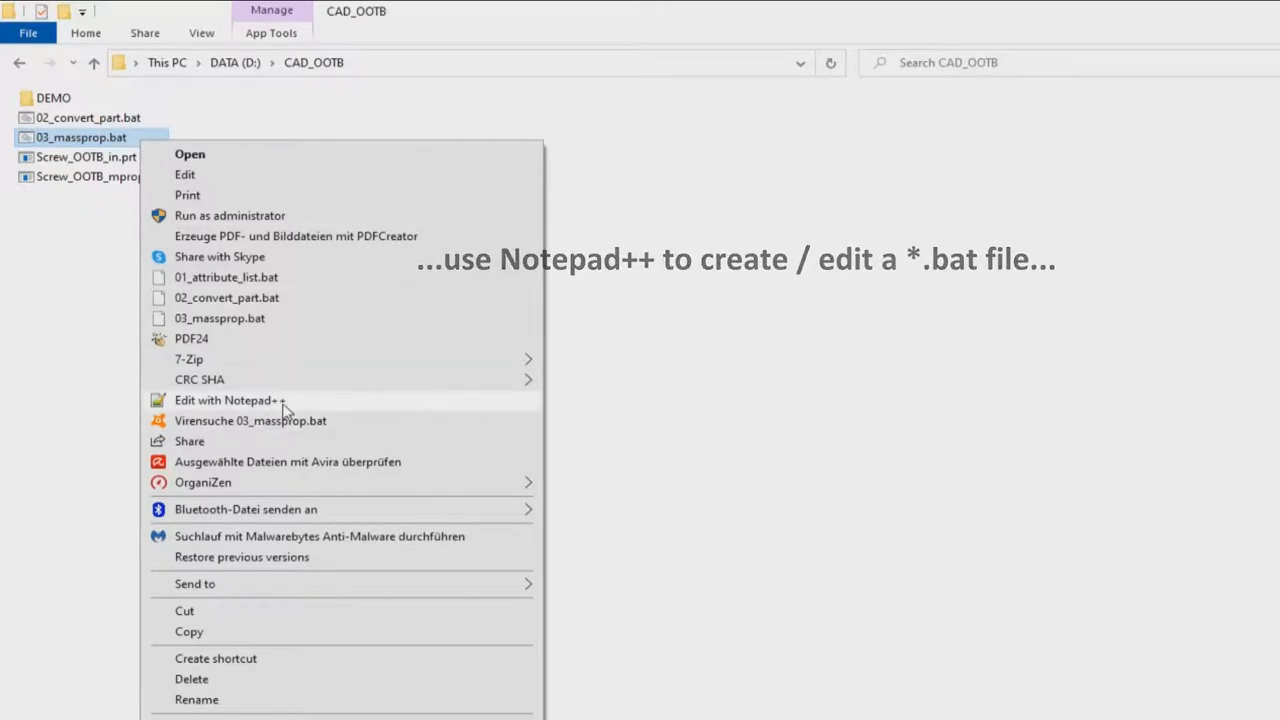
pyautogui.click(228, 398)
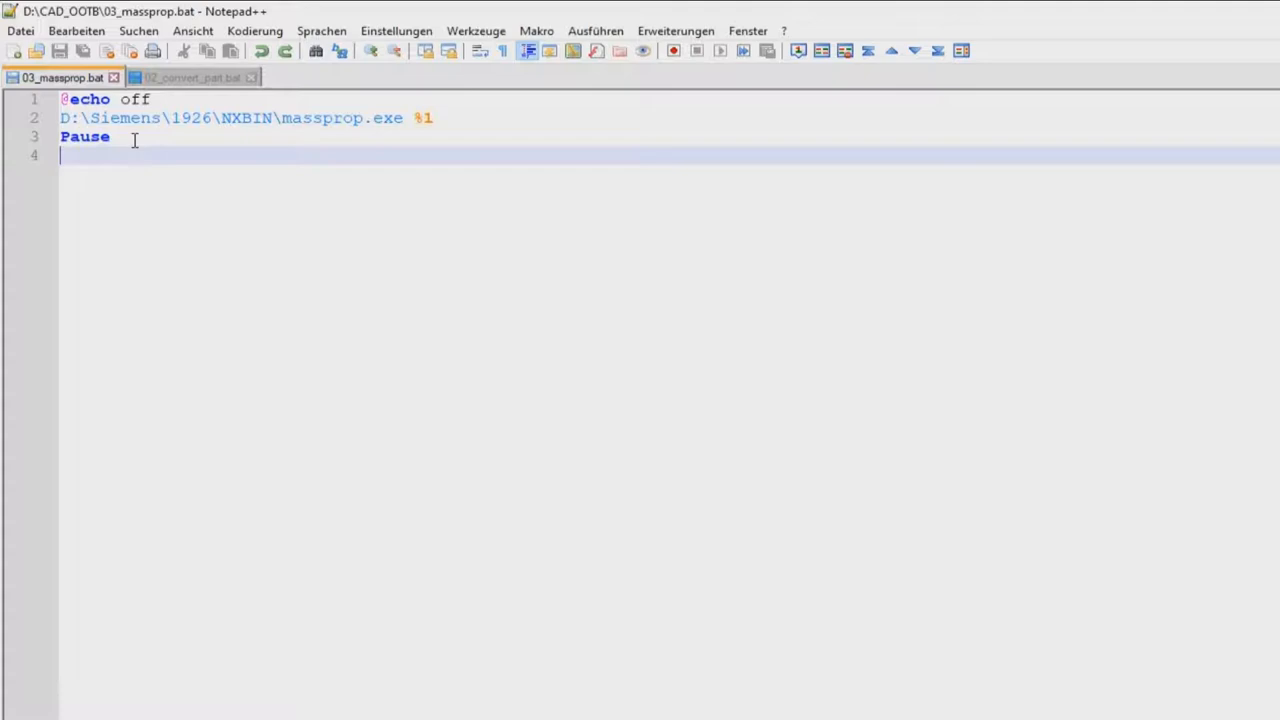
pyautogui.press('Ctrl+a')
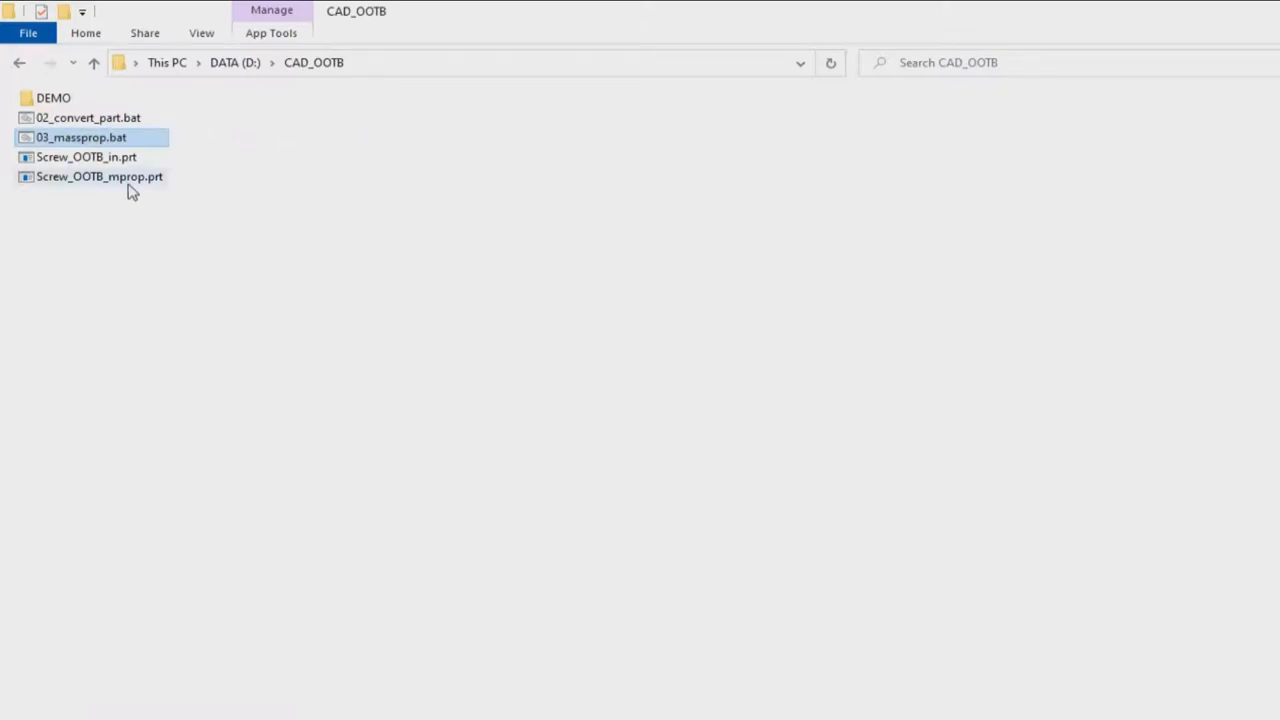
# Run 03_massprop.bat on Screw_OOTB_mprop.prt and open the resulting Screw_OOTB_mprop_mass_prop.out report
pyautogui.click(99, 176)
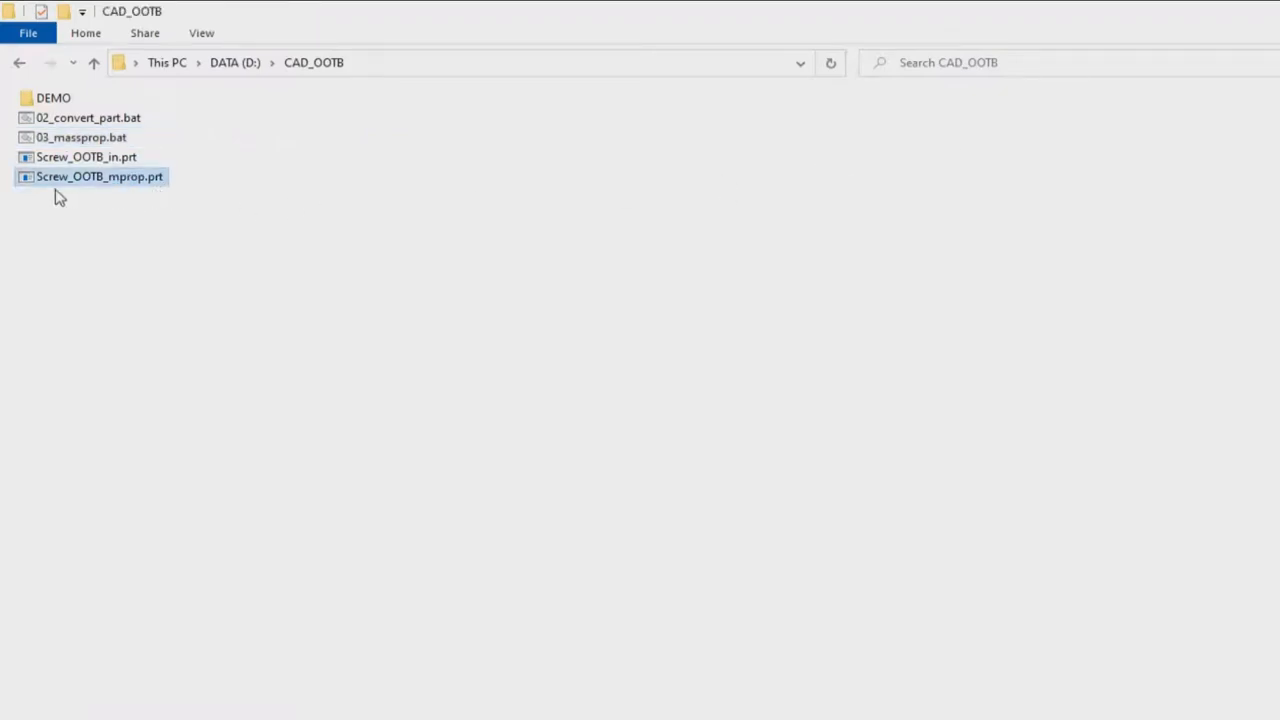
pyautogui.moveTo(145, 176)
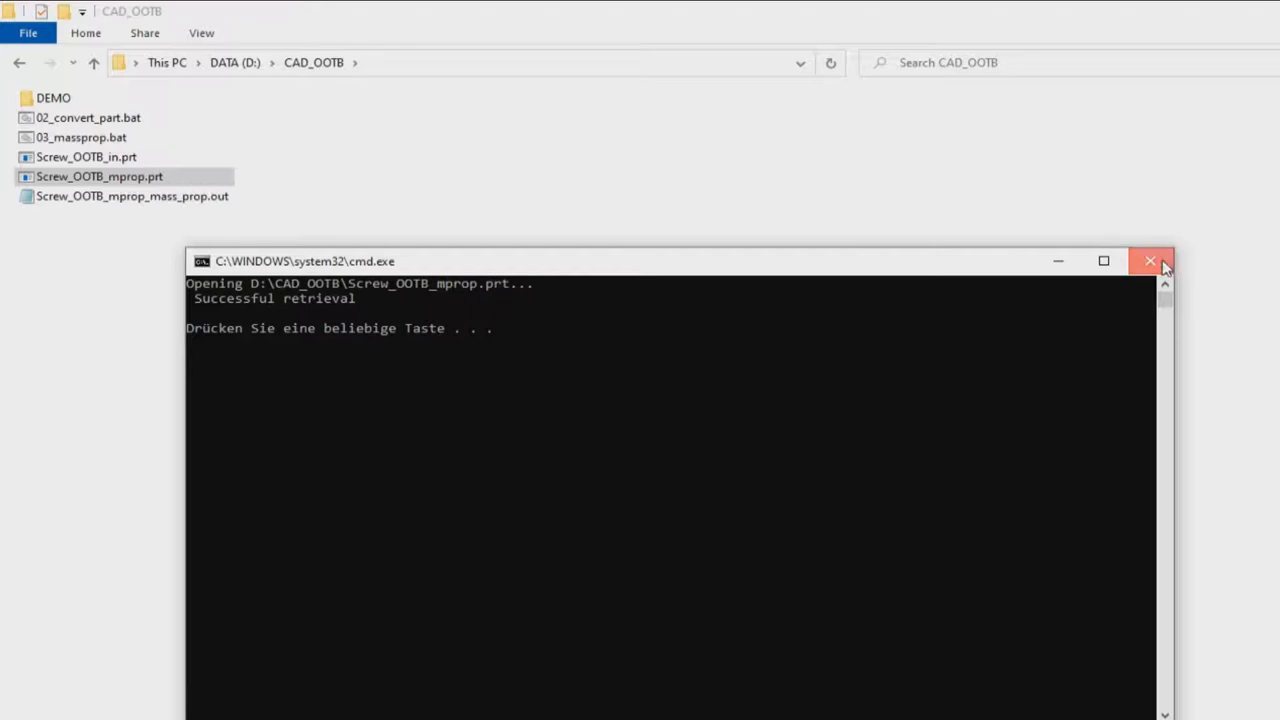
pyautogui.click(1149, 261)
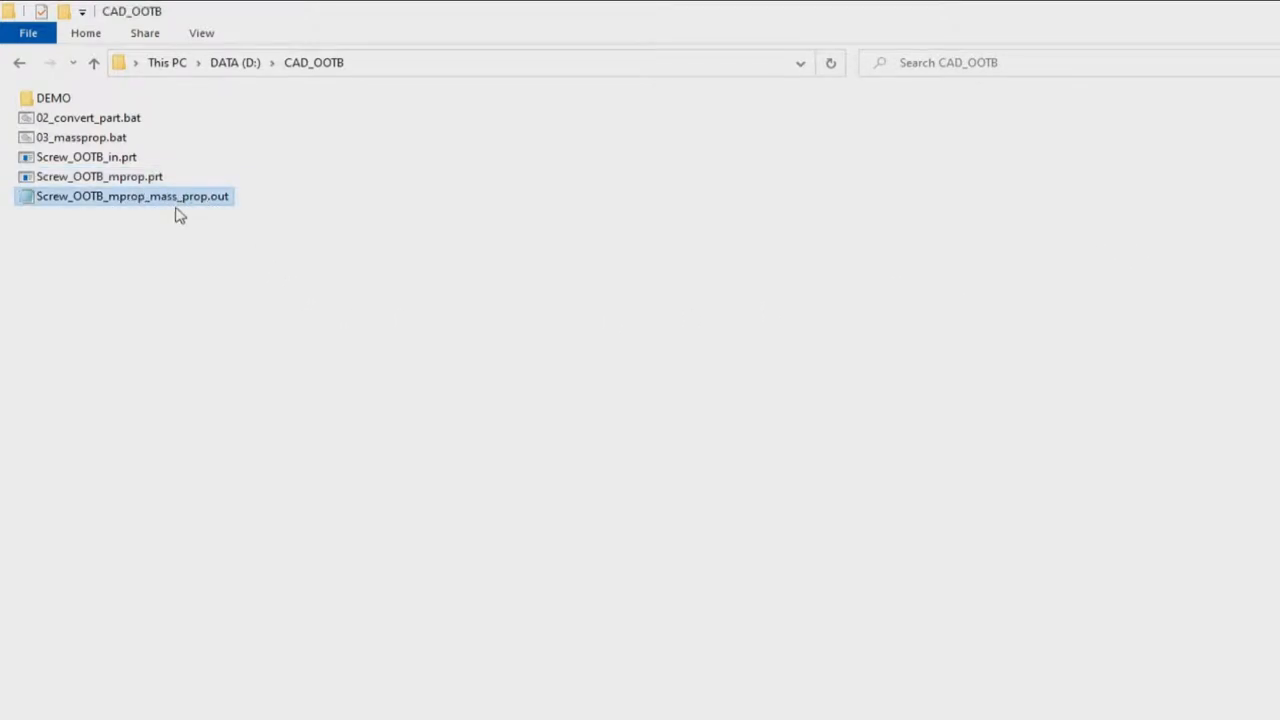
pyautogui.moveTo(145, 219)
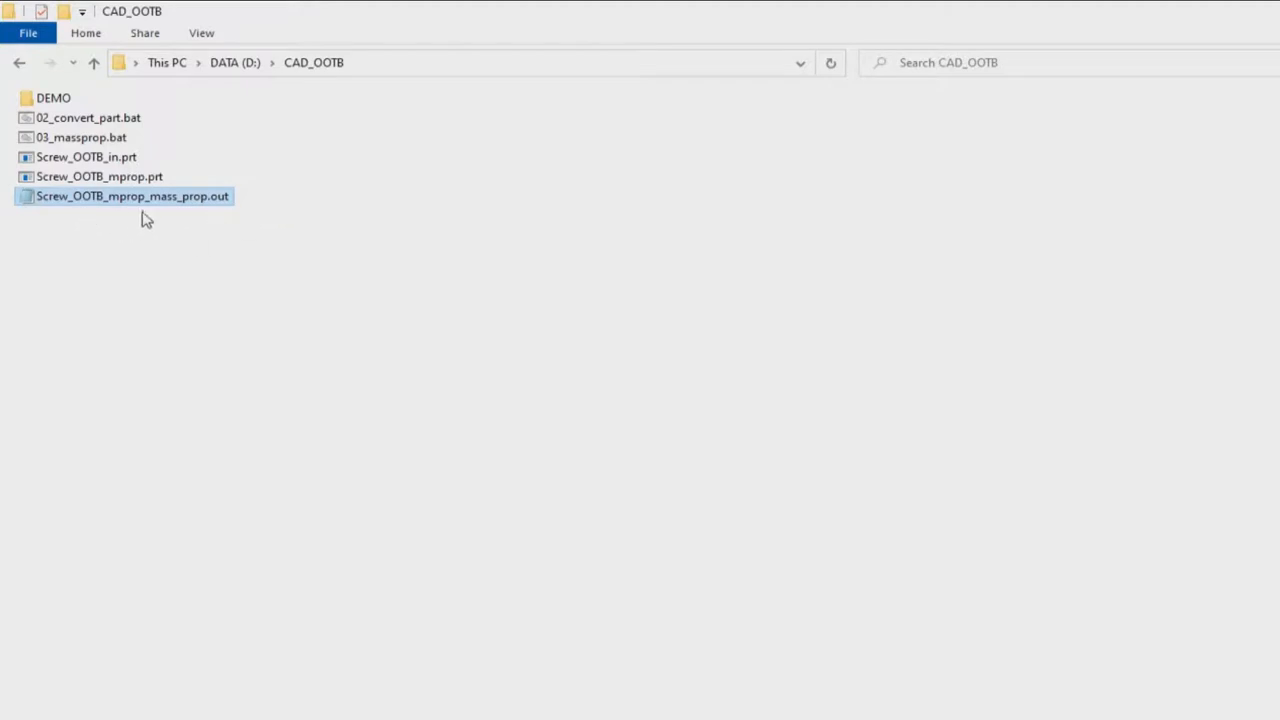
pyautogui.doubleClick(131, 195)
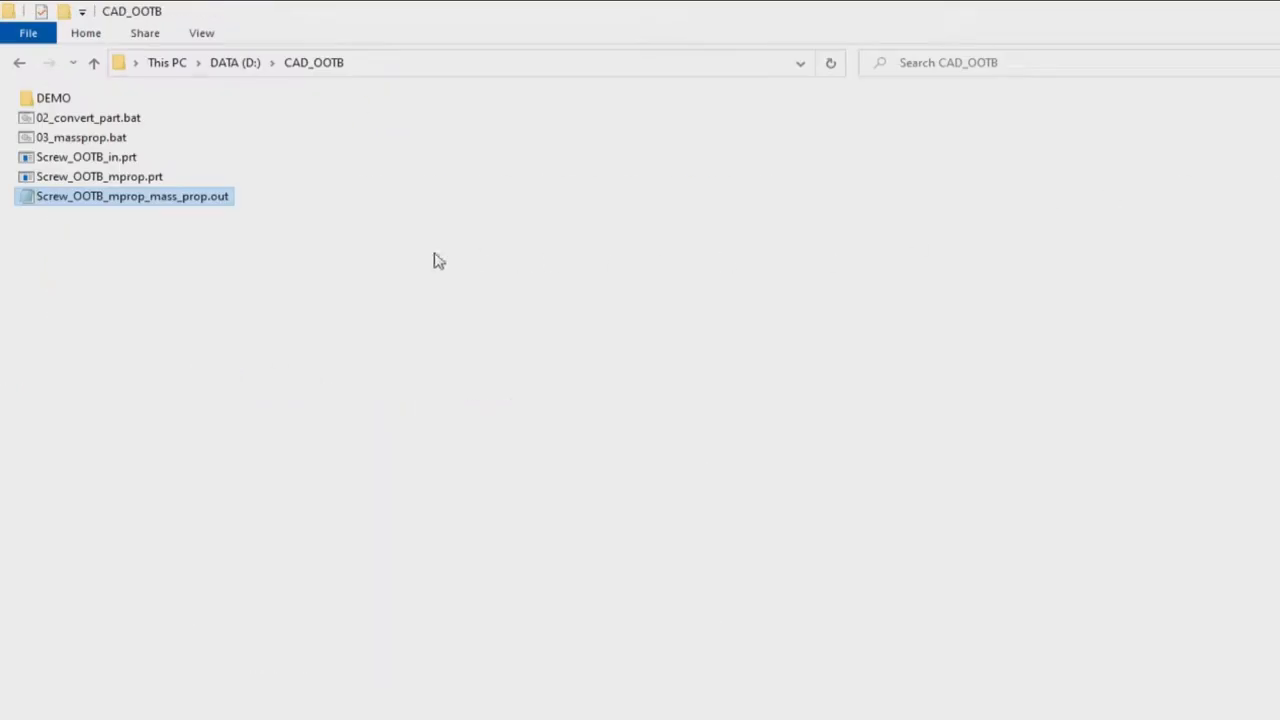
pyautogui.moveTo(280, 251)
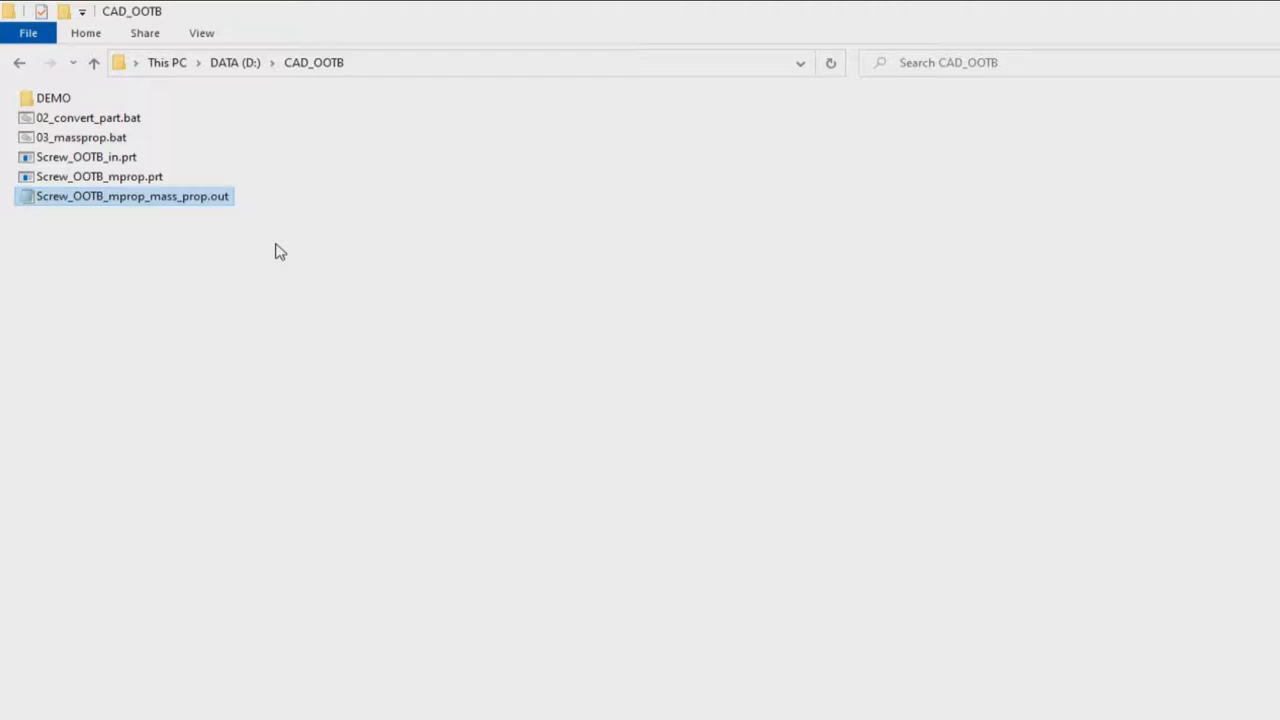
# Open Screw_OOTB_in.prt in NX and check its Displayed Part units read Inches
pyautogui.click(95, 156)
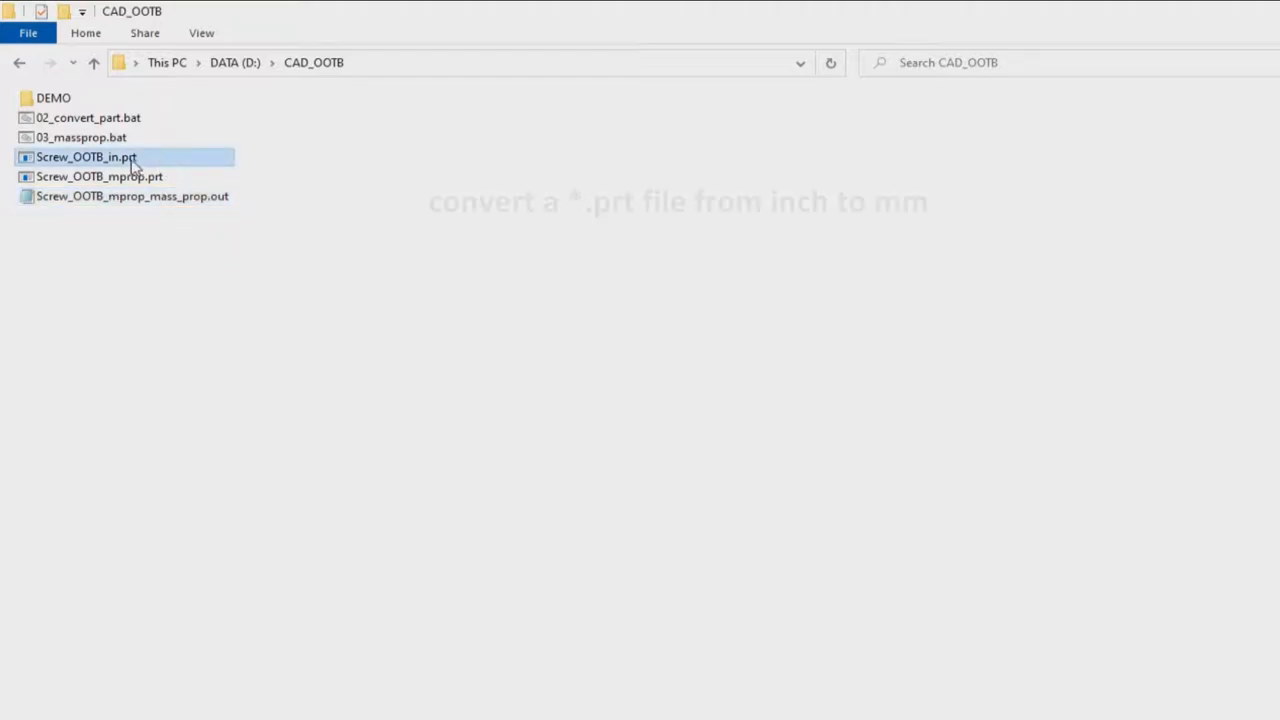
pyautogui.moveTo(180, 165)
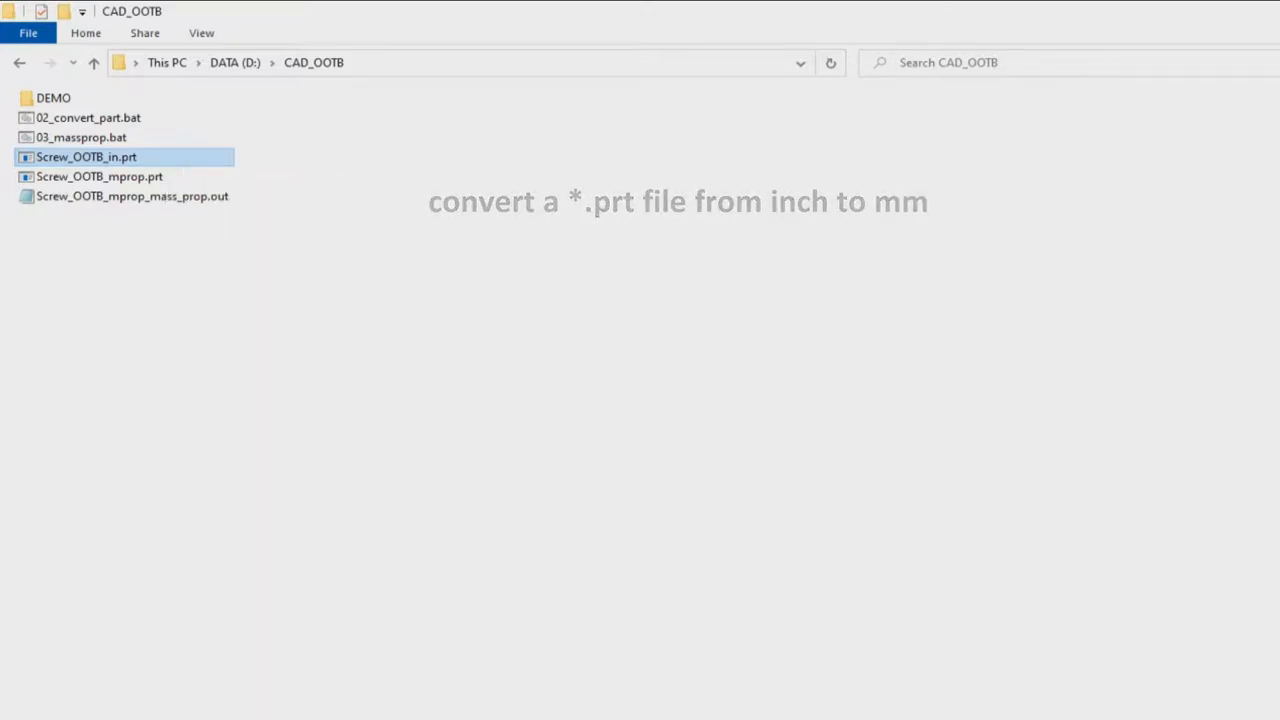
pyautogui.doubleClick(86, 157)
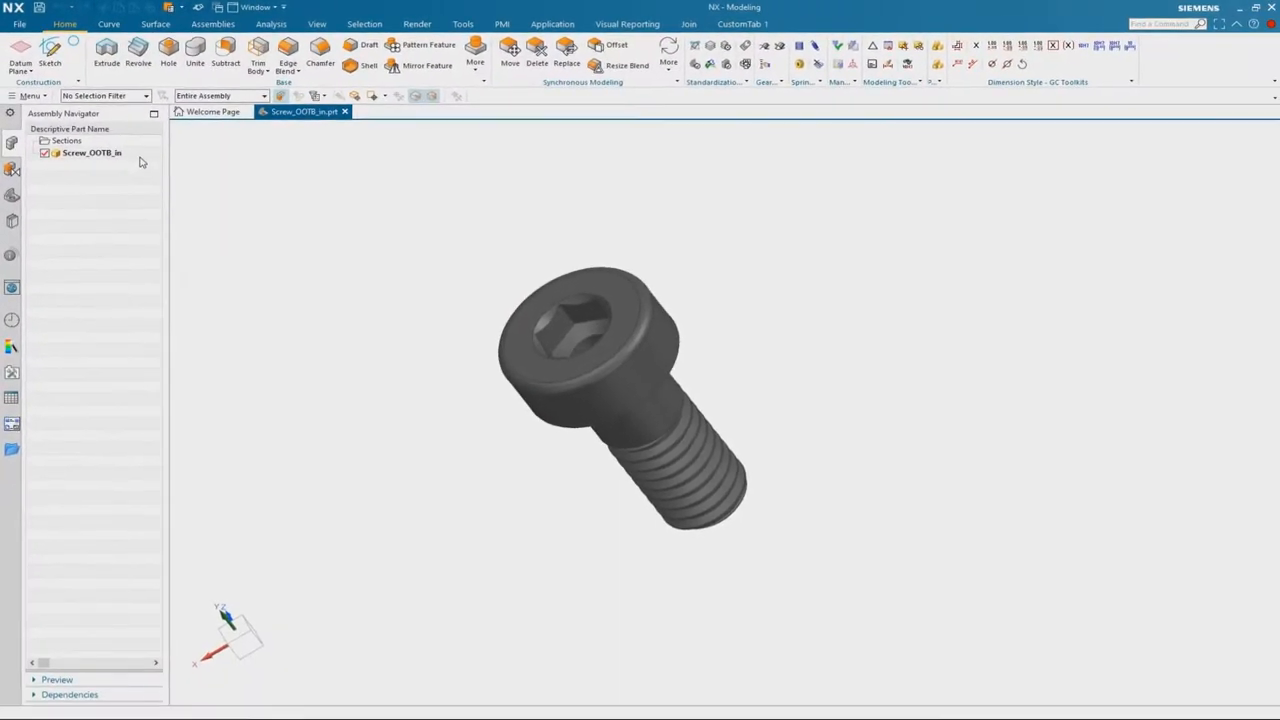
pyautogui.click(90, 152)
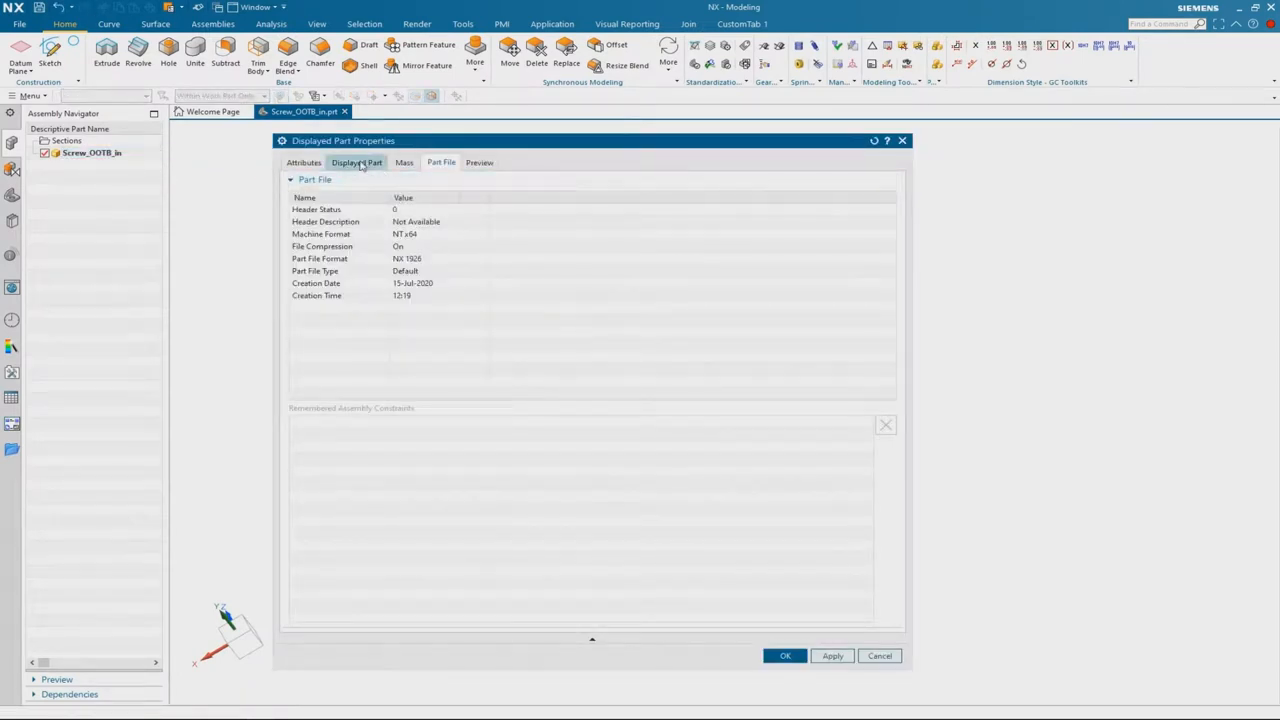
pyautogui.click(356, 162)
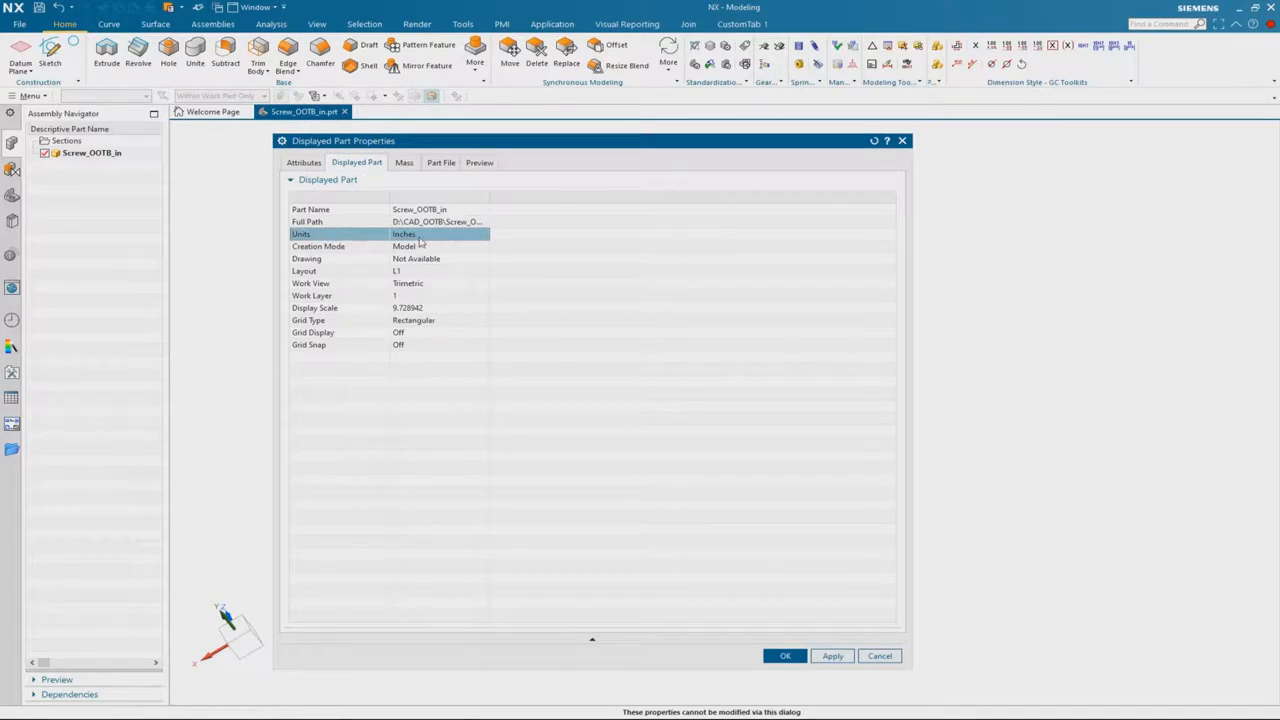
pyautogui.moveTo(723, 266)
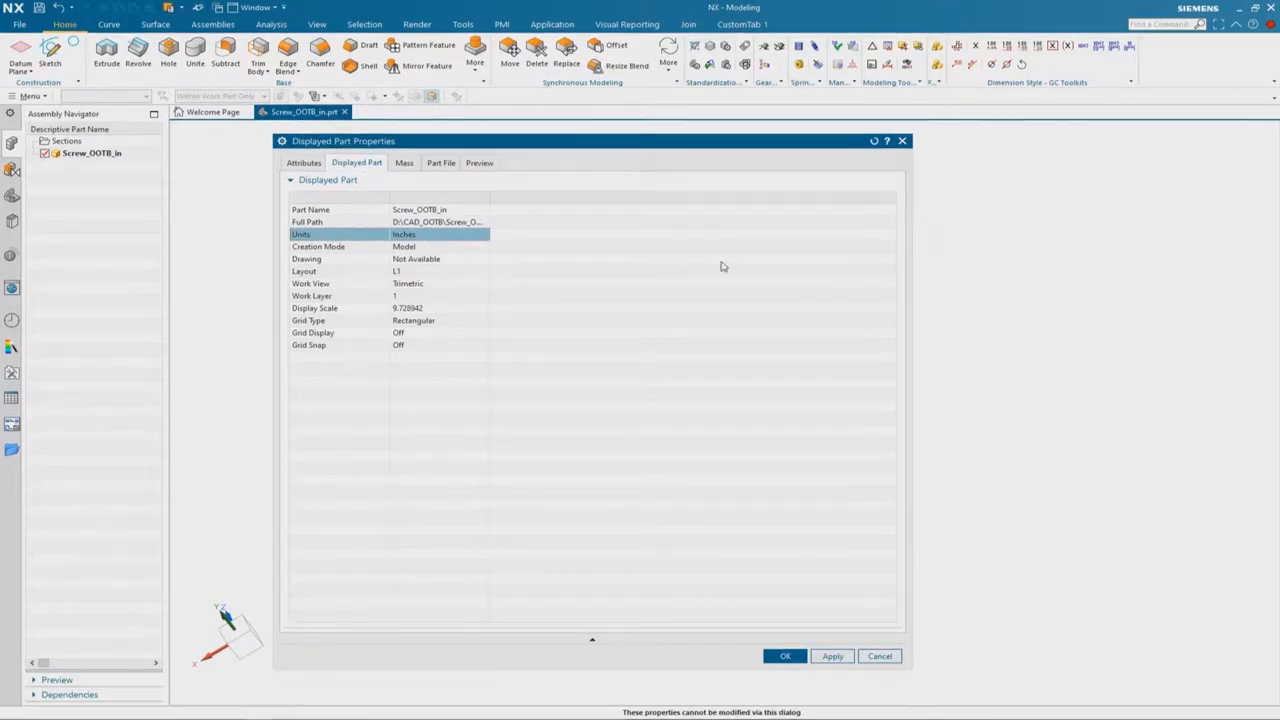
pyautogui.moveTo(828, 261)
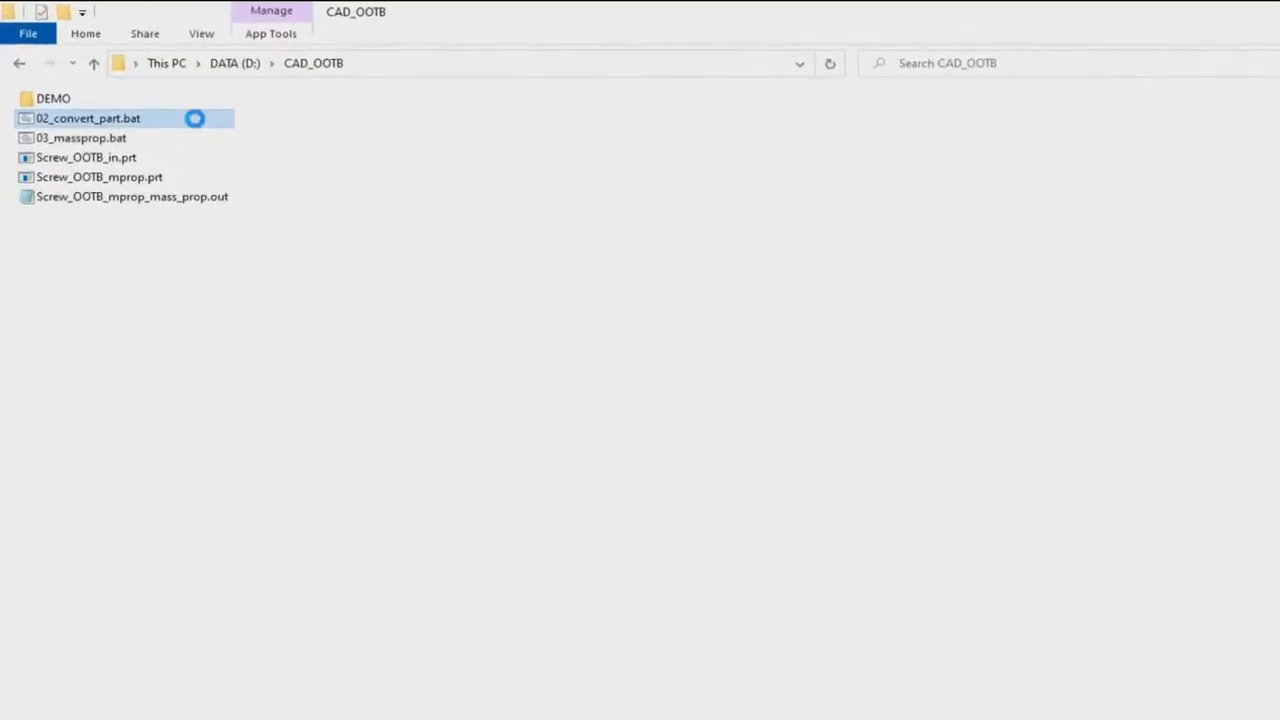
# Convert Screw_OOTB_in.prt with 02_convert_part.bat, then reopen the converted part
pyautogui.doubleClick(88, 118)
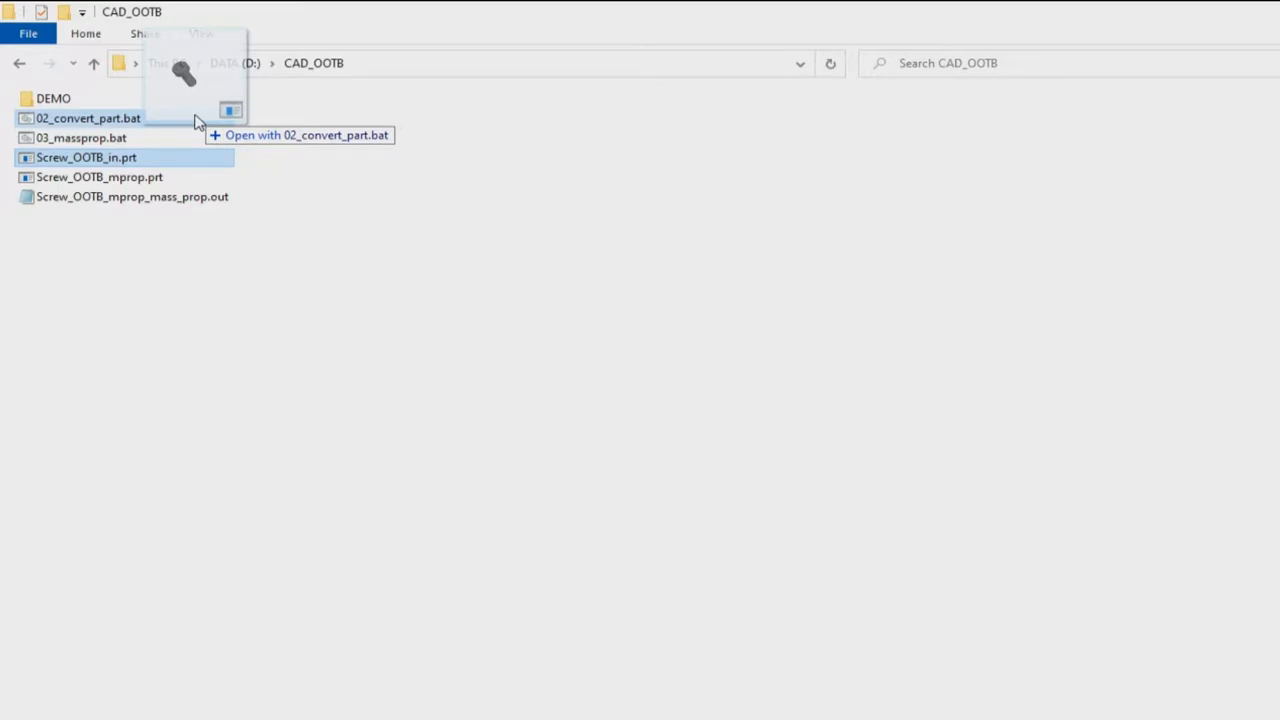
pyautogui.doubleClick(85, 117)
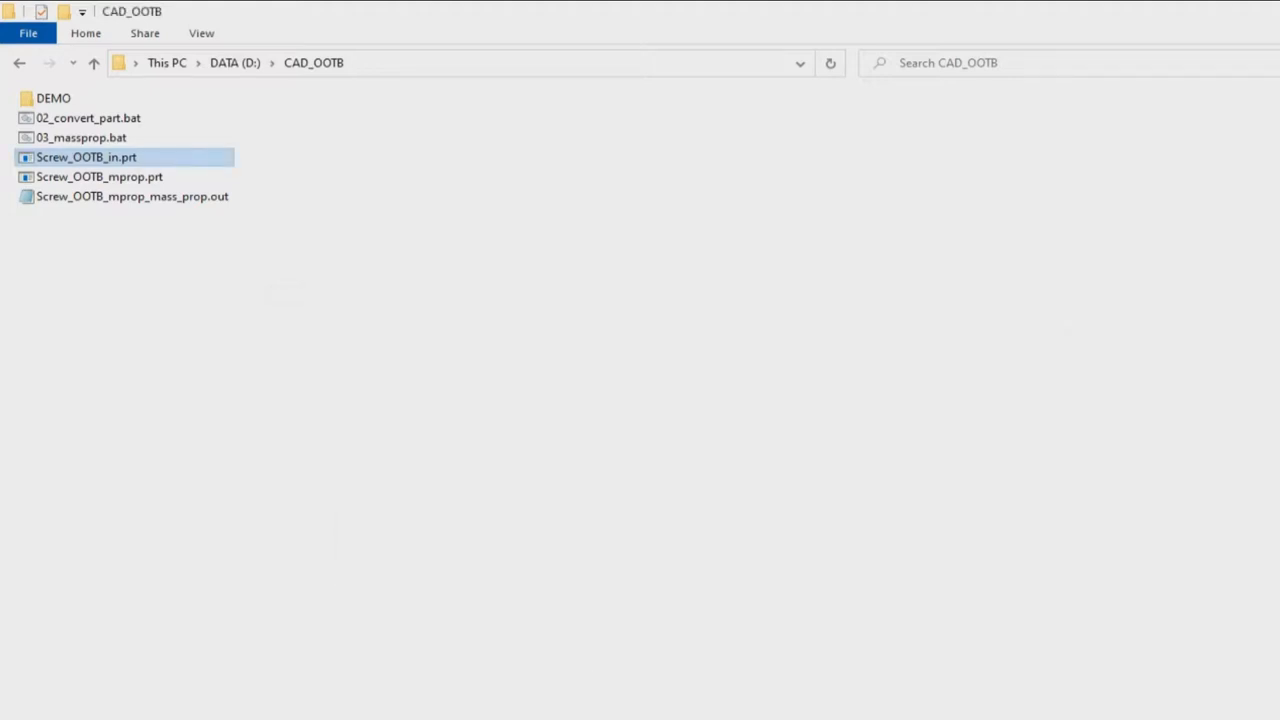
pyautogui.doubleClick(93, 157)
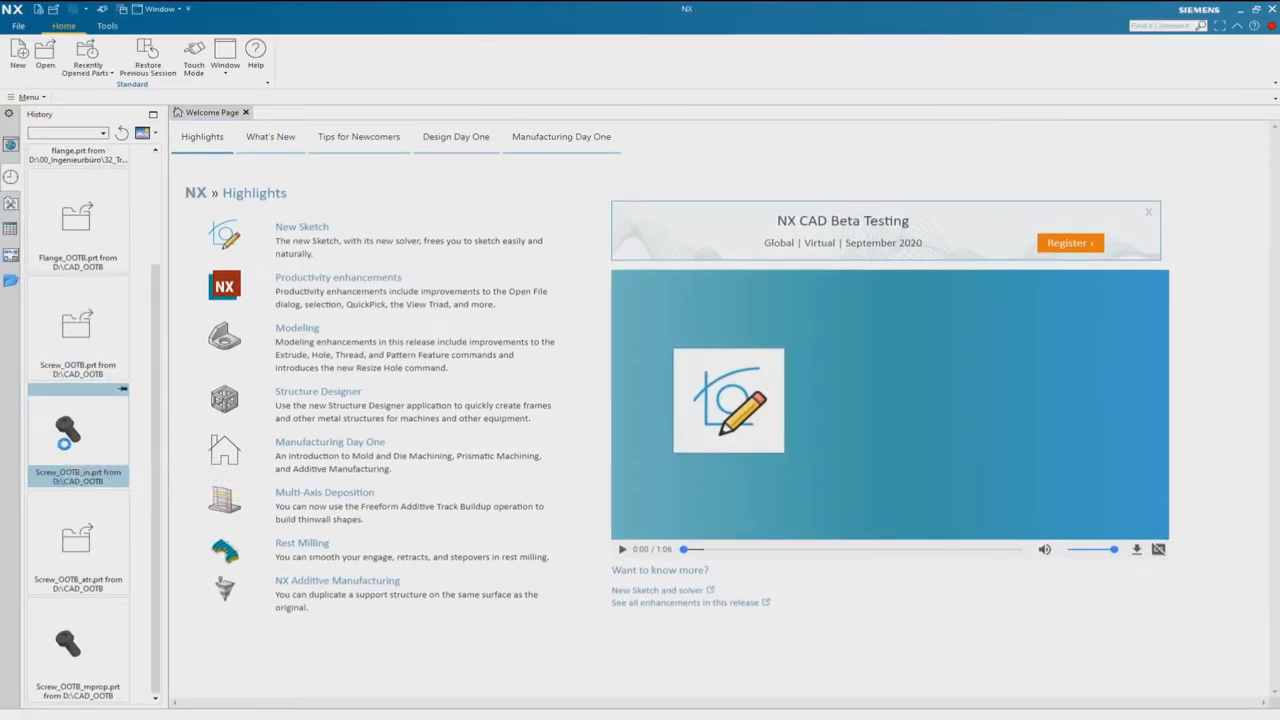
# Reopen Screw_OOTB_in.prt from History and verify its properties show Millimeters units
pyautogui.doubleClick(77, 430)
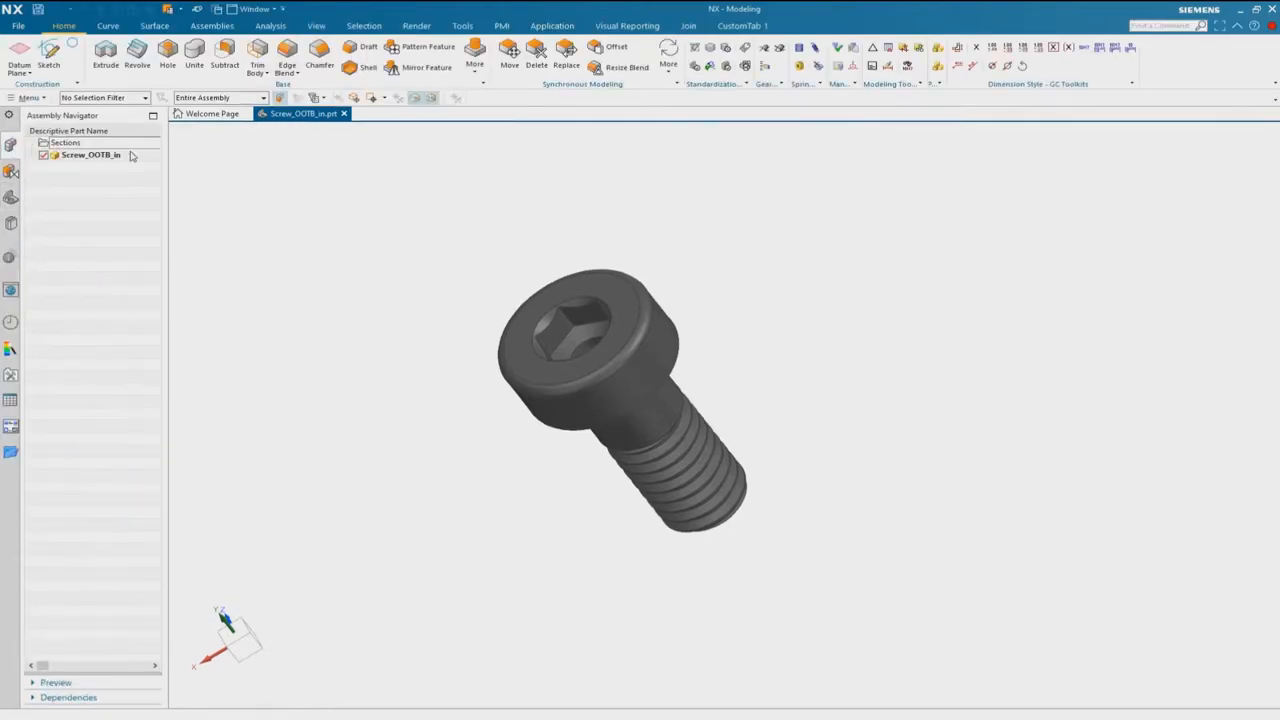
pyautogui.click(90, 157)
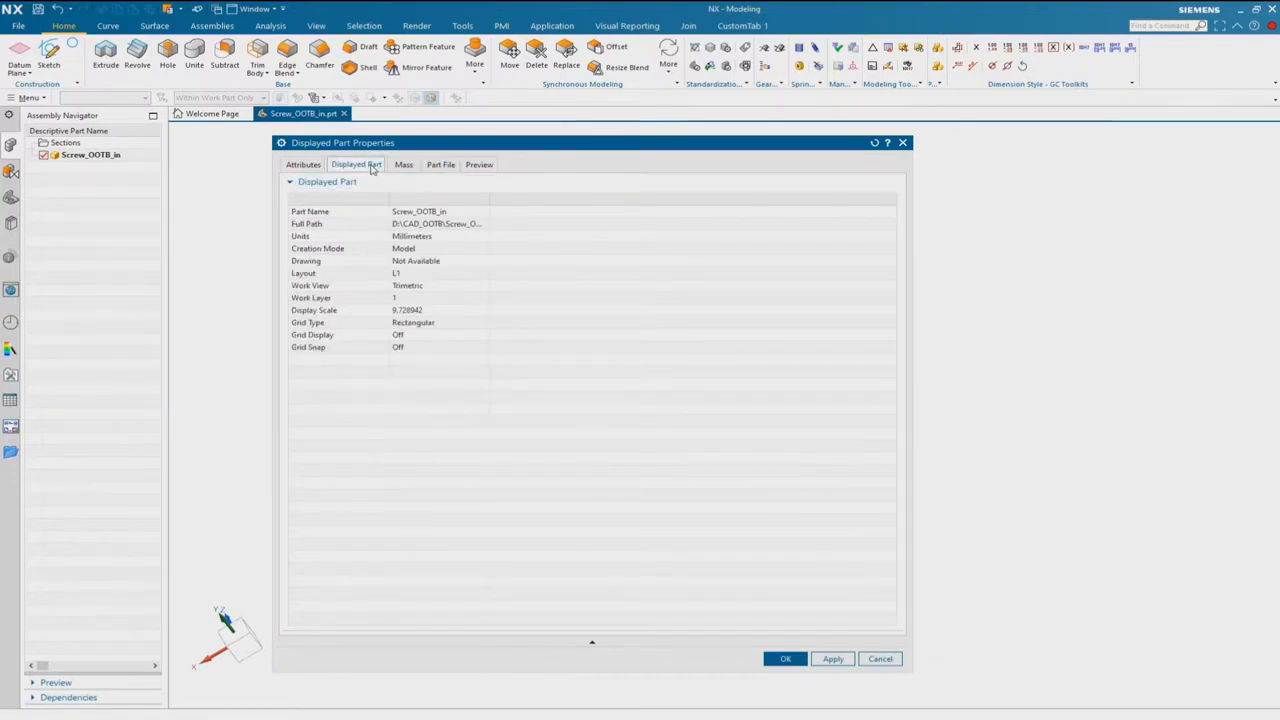
pyautogui.click(411, 236)
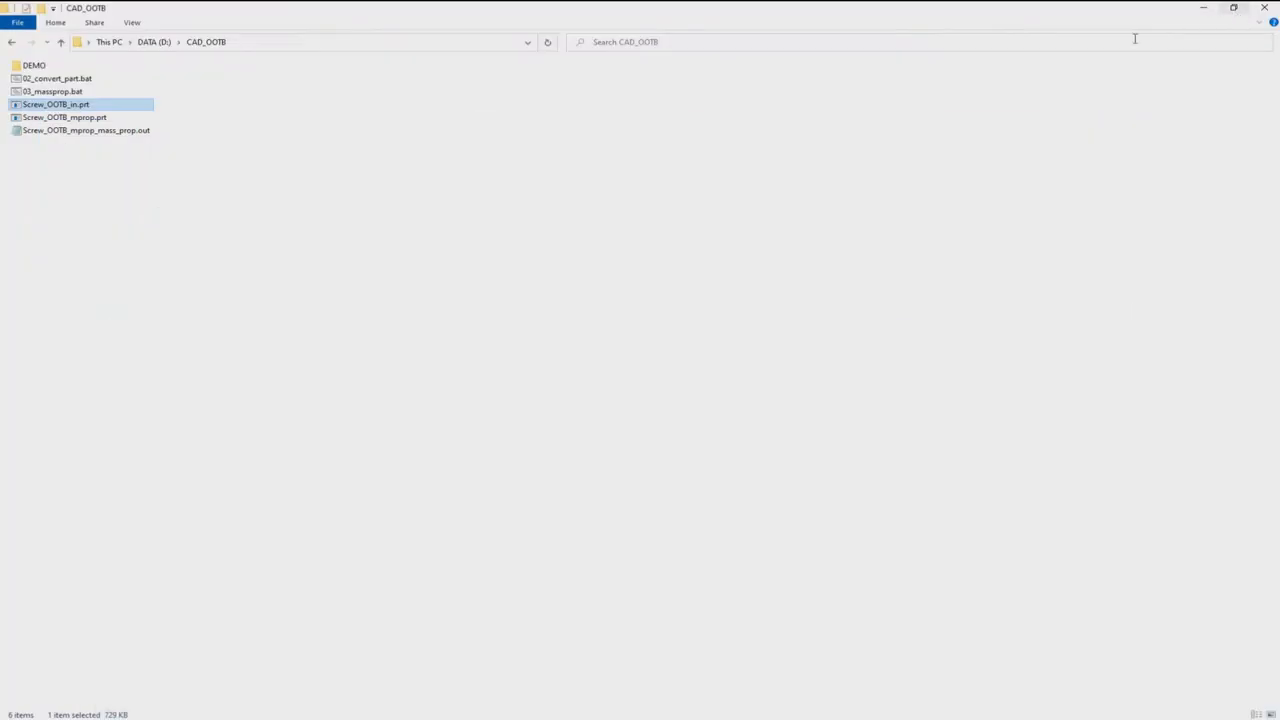
pyautogui.moveTo(110, 190)
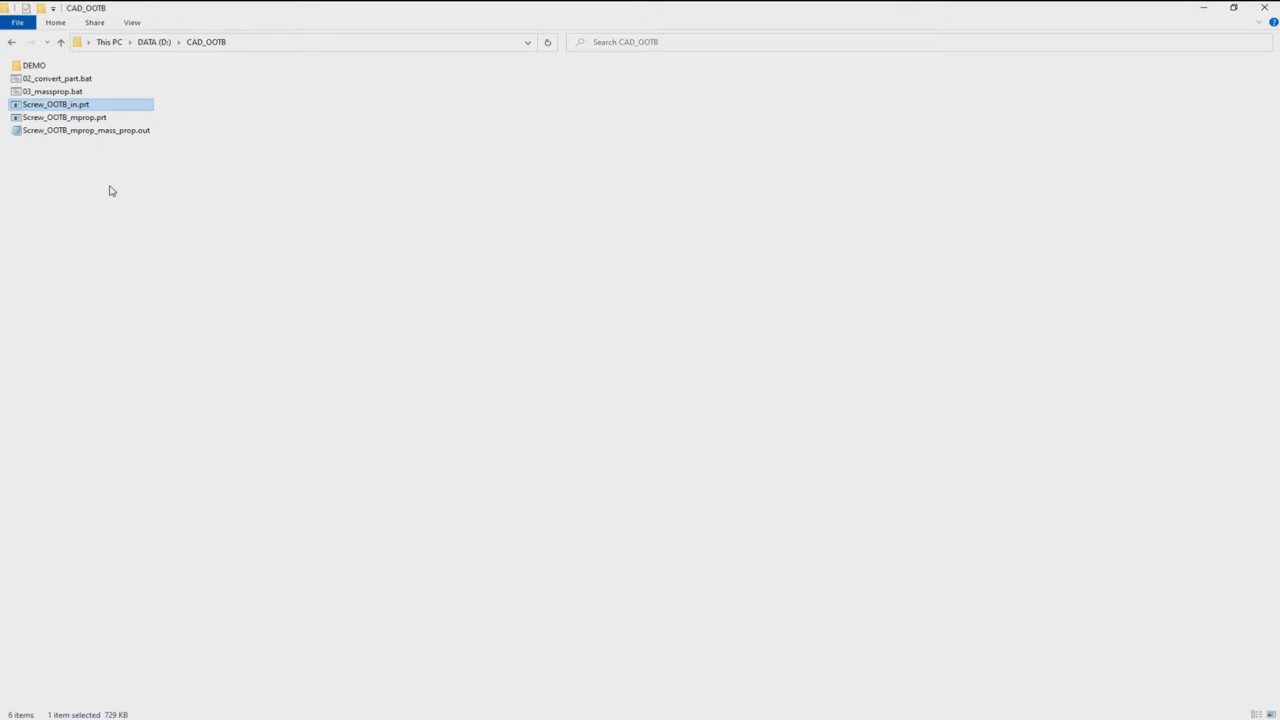
pyautogui.moveTo(129, 187)
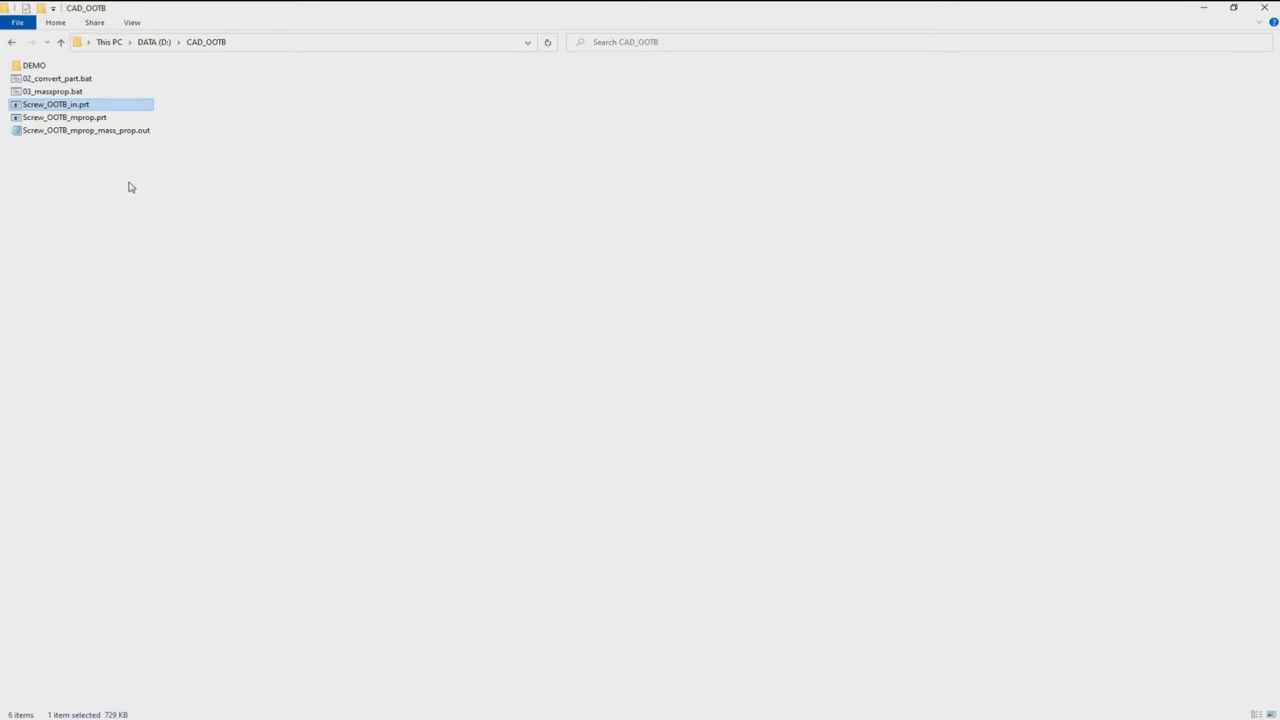
pyautogui.moveTo(110, 107)
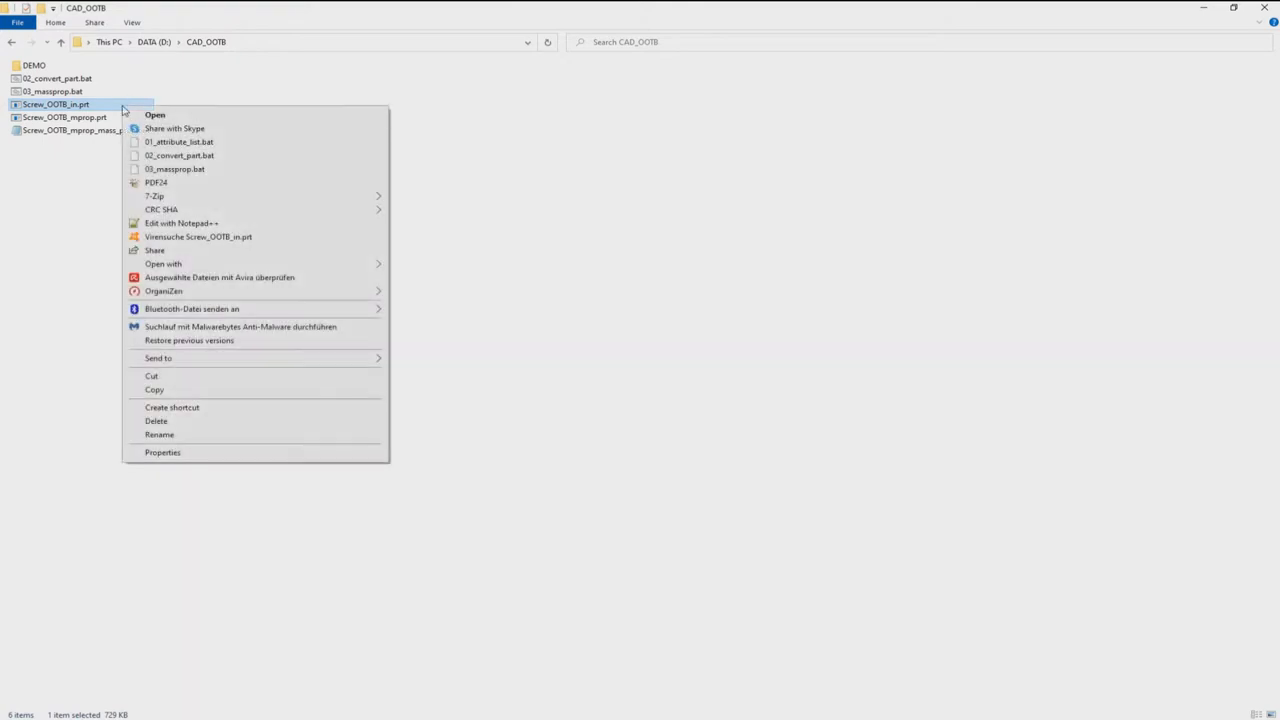
pyautogui.moveTo(170, 115)
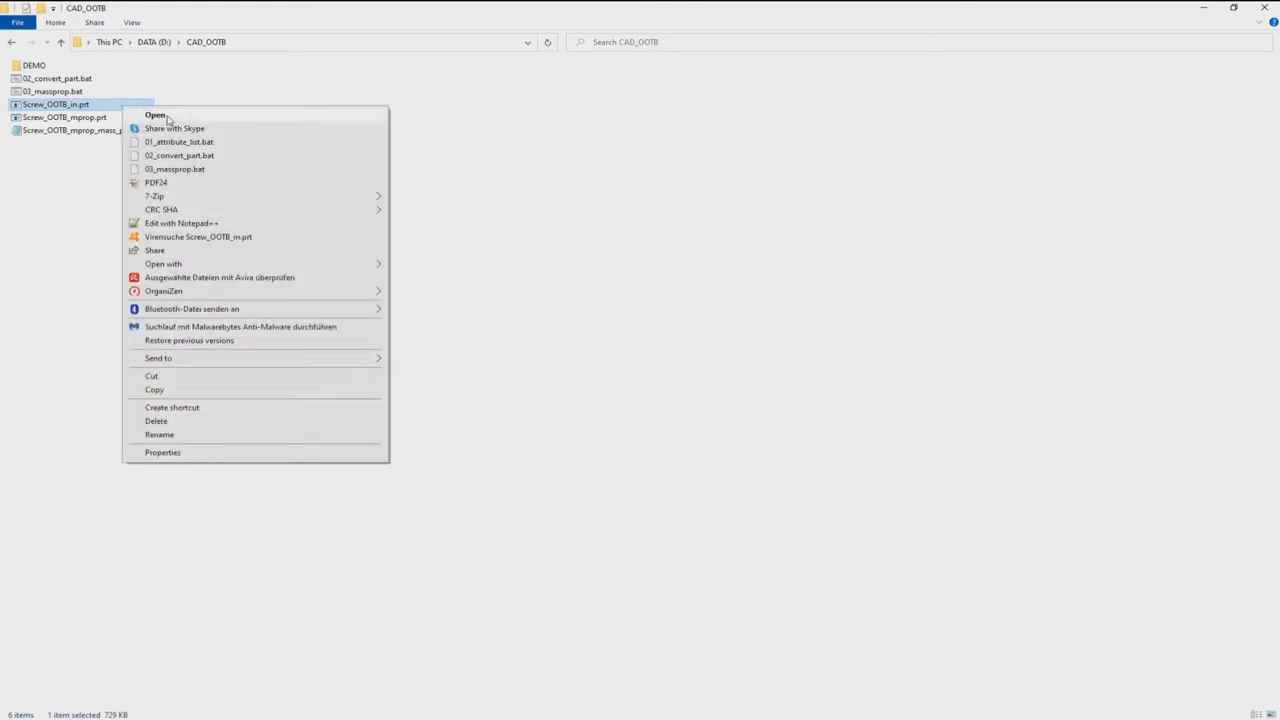
pyautogui.moveTo(222, 164)
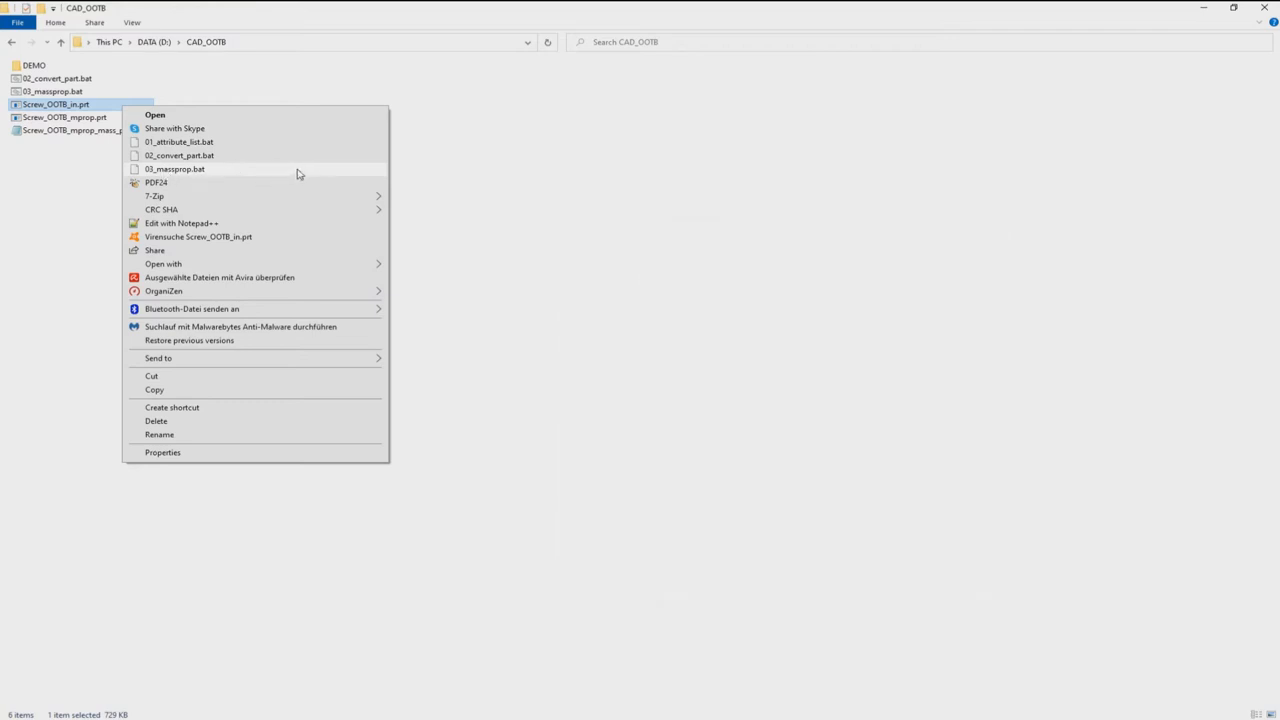
pyautogui.moveTo(202, 176)
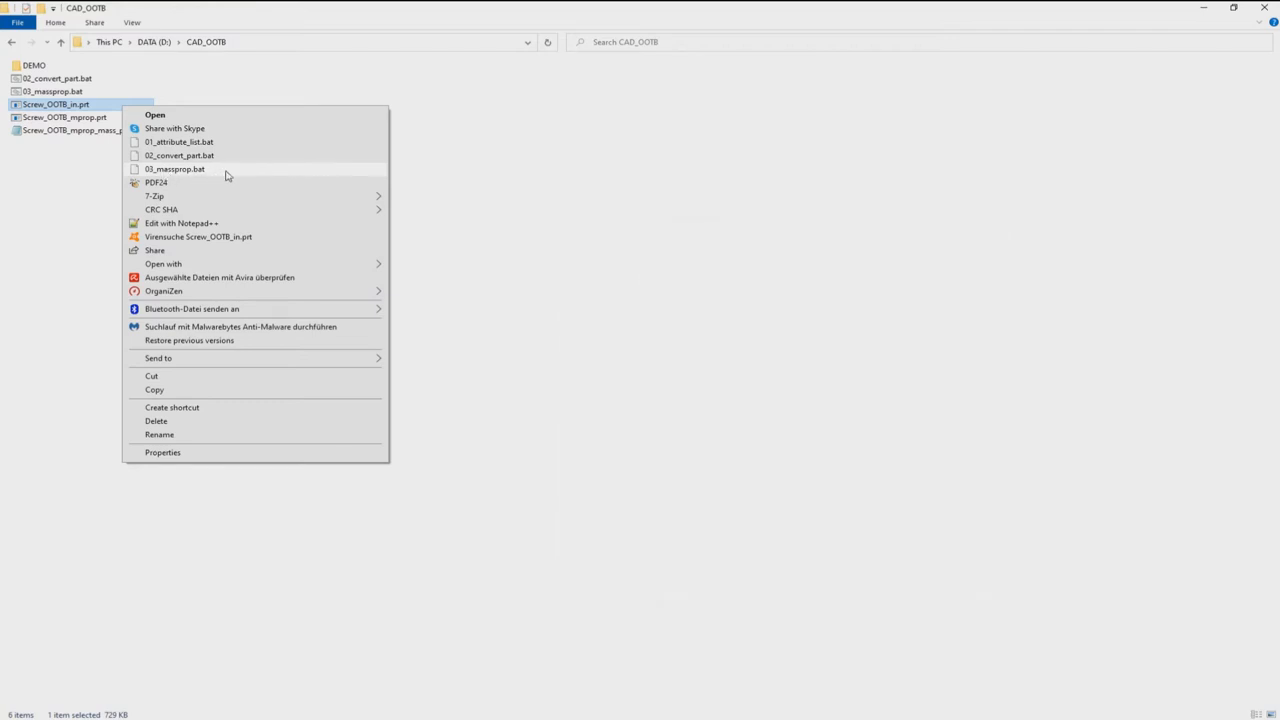
pyautogui.moveTo(218, 175)
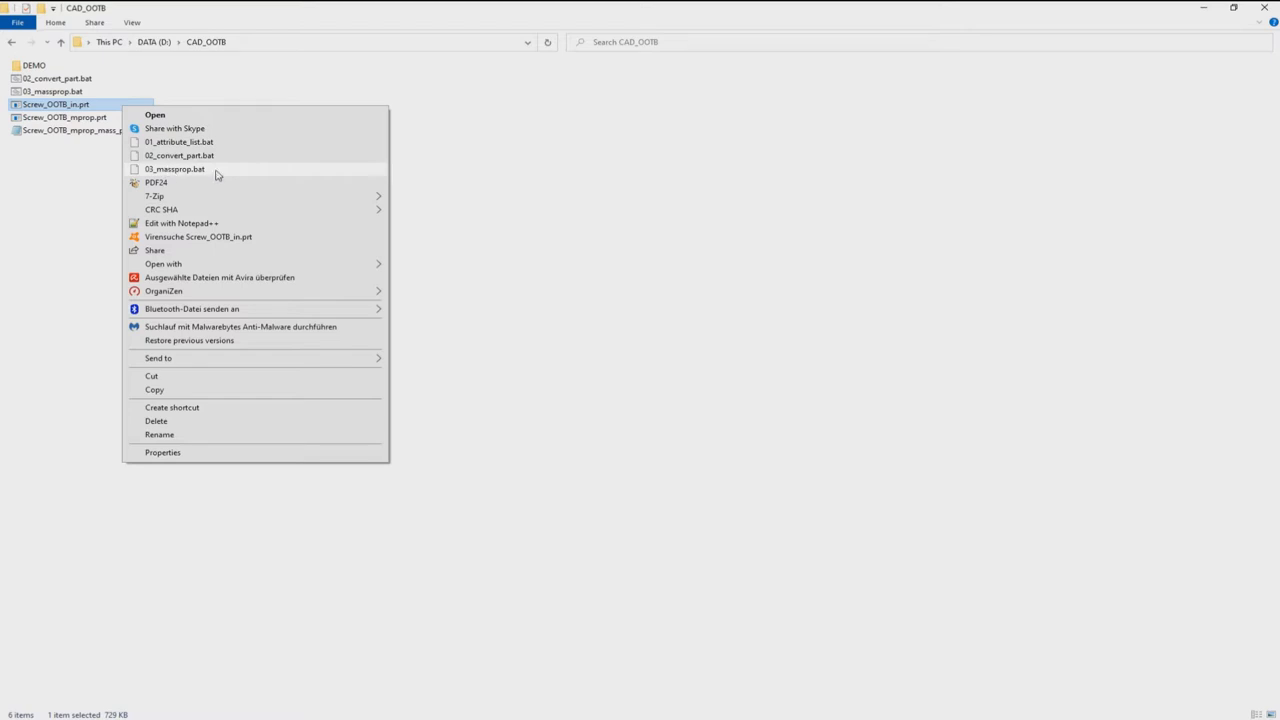